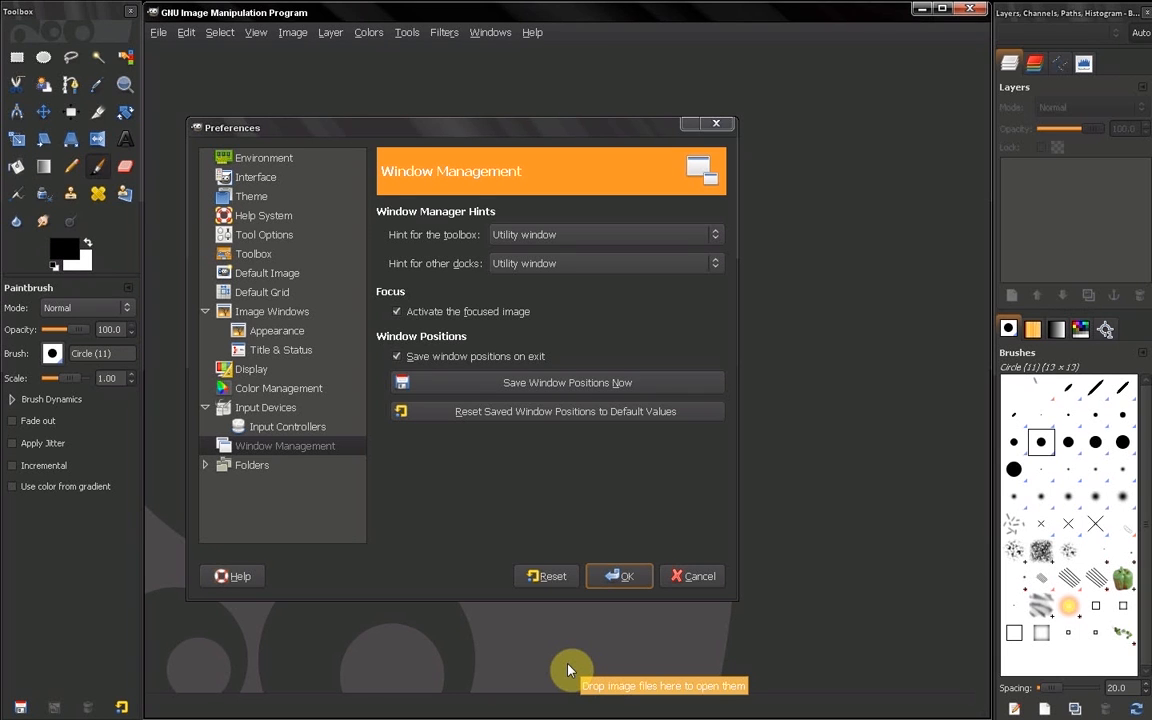
{"action": "mouse_move", "coordinate": [303, 475]}
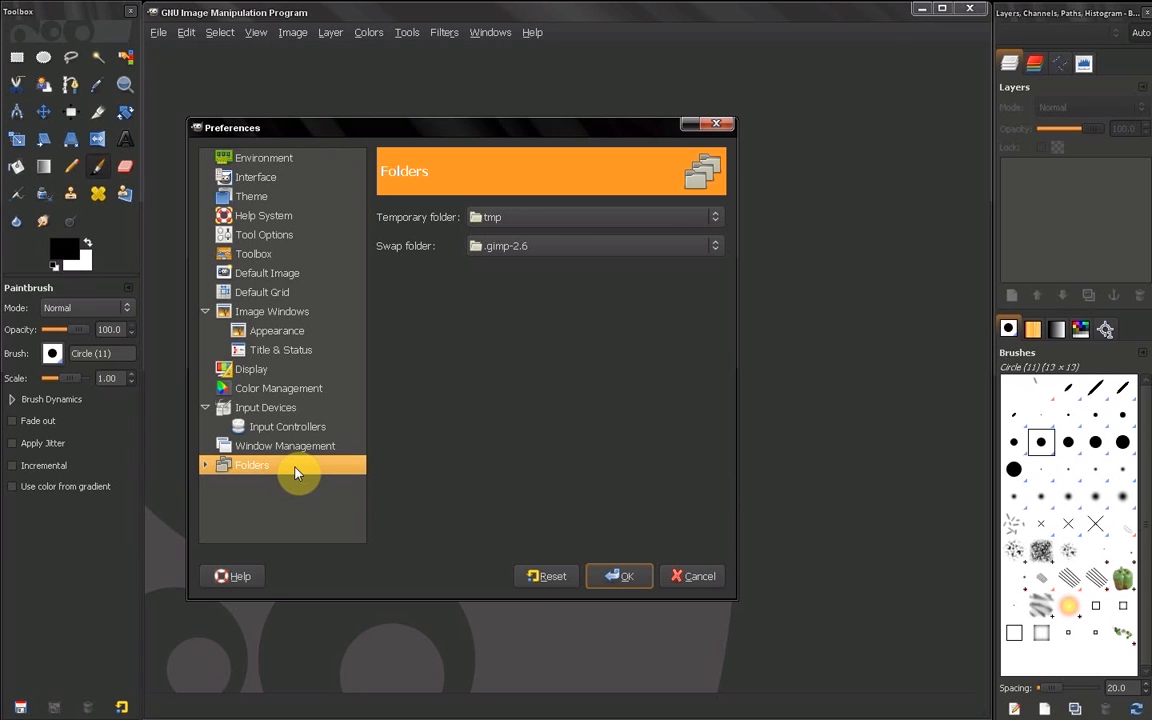
{"action": "mouse_move", "coordinate": [210, 472]}
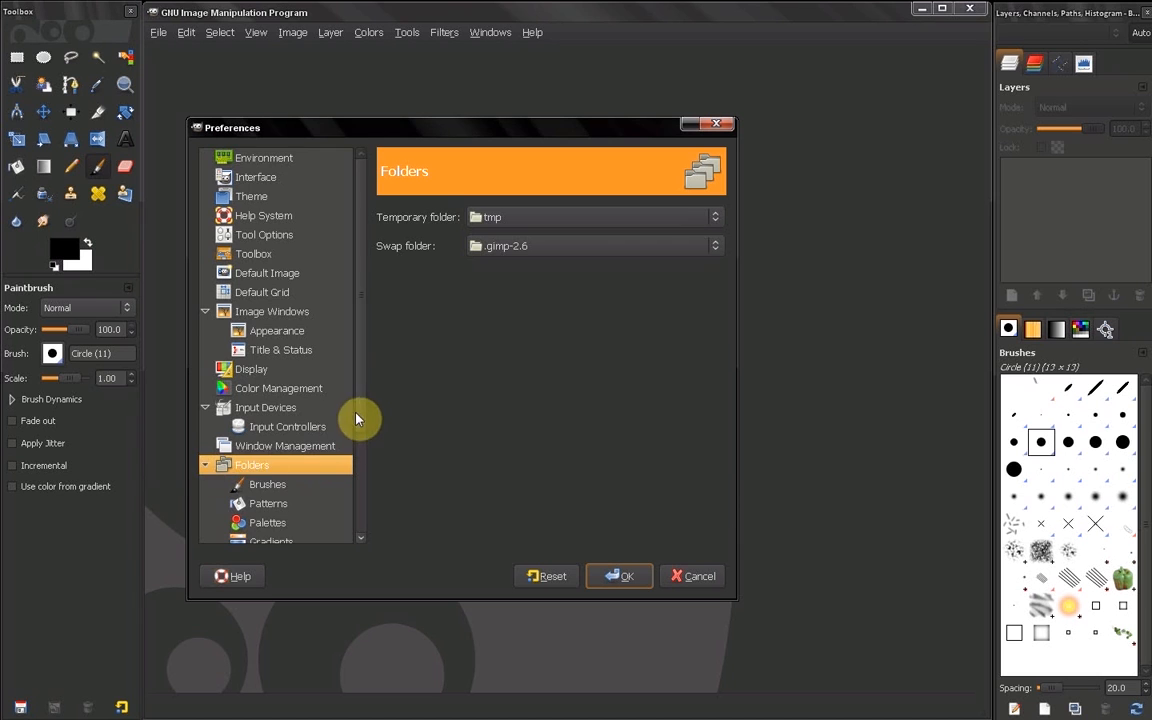
Scroll the Preferences category list to show the Folders subcategories
{"action": "scroll", "scroll_direction": "down", "scroll_amount": 3}
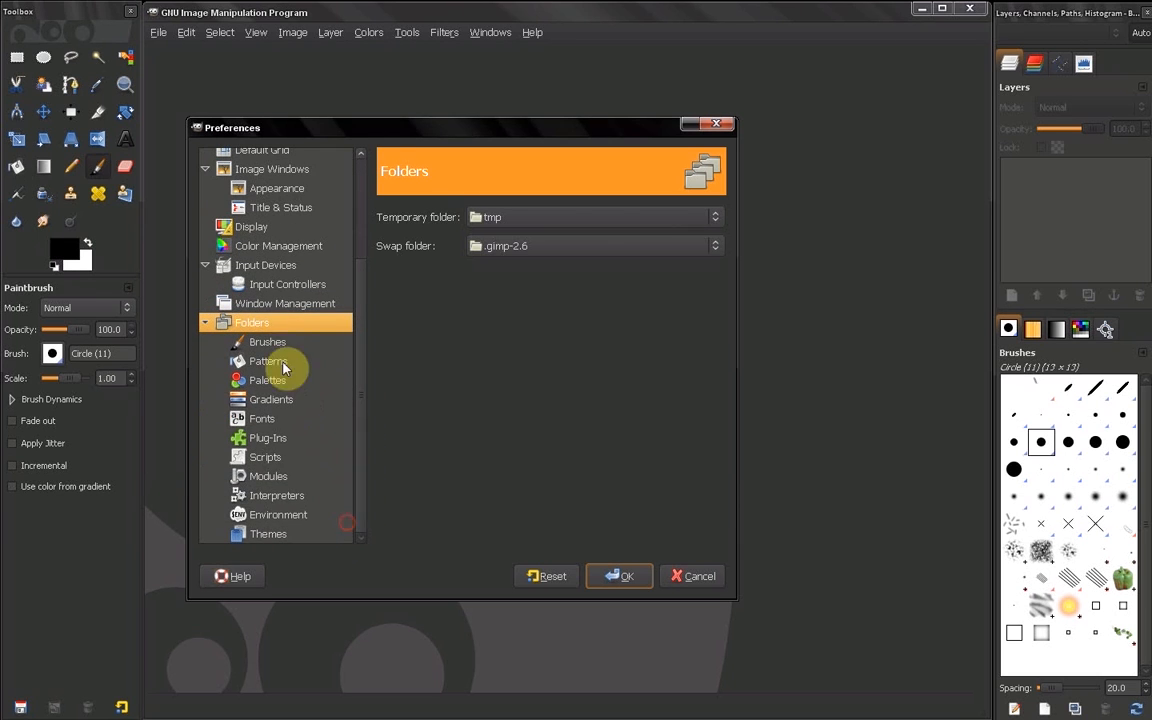
{"action": "mouse_move", "coordinate": [280, 380]}
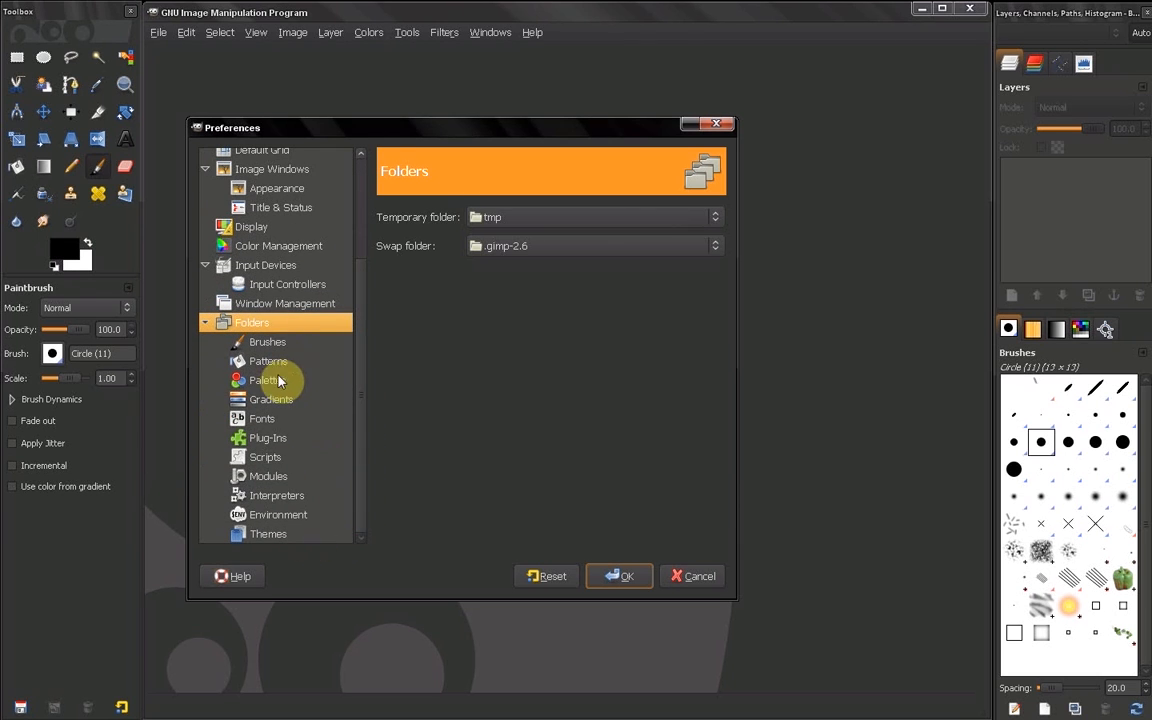
{"action": "mouse_move", "coordinate": [290, 393]}
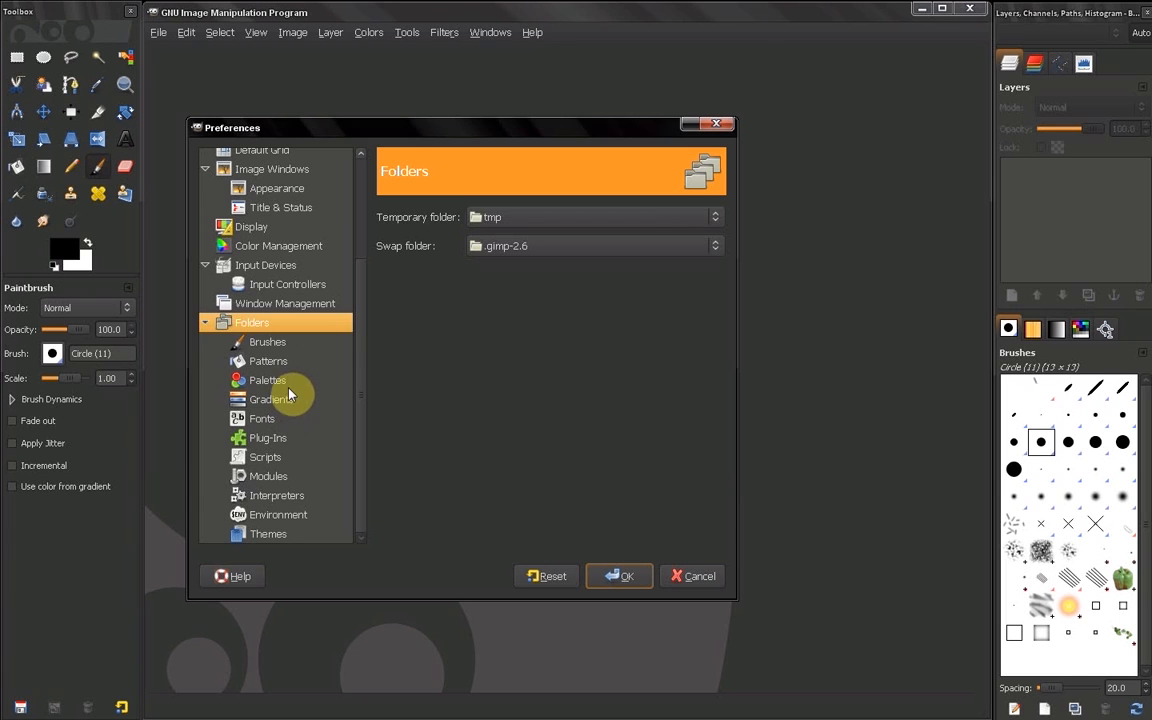
Inspect the Brushes, Palettes, Gradients and Fonts folder path pages
{"action": "left_click", "coordinate": [267, 342]}
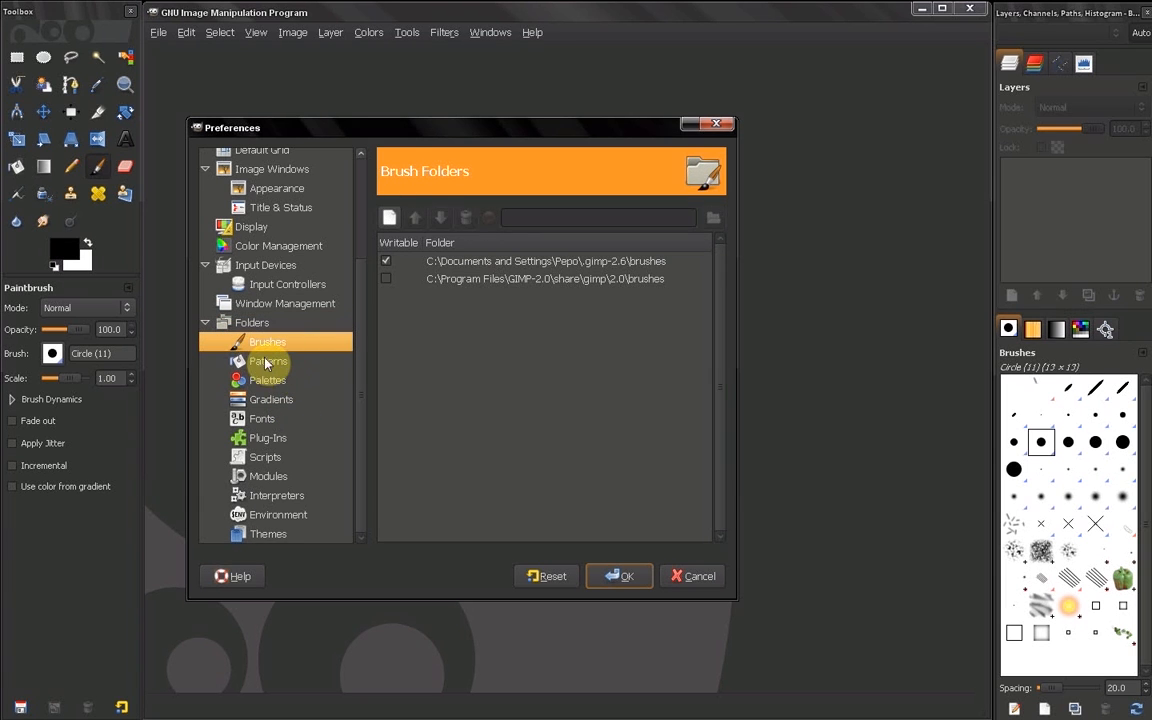
{"action": "mouse_move", "coordinate": [623, 278]}
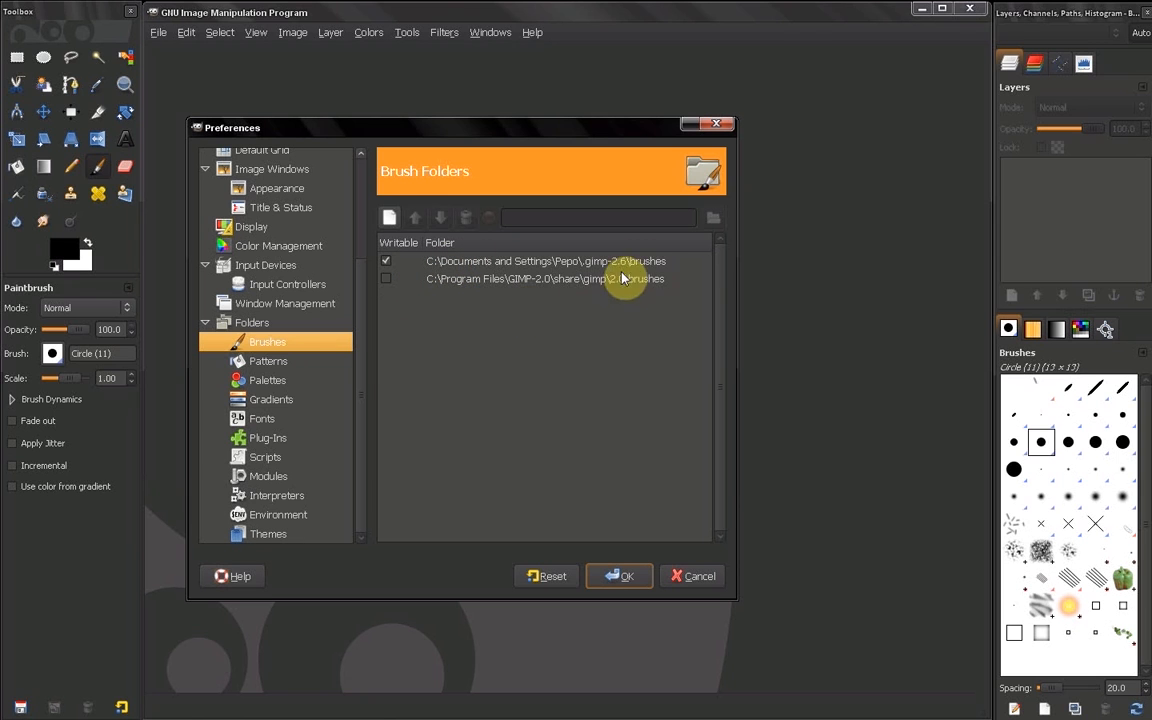
{"action": "left_click", "coordinate": [267, 380]}
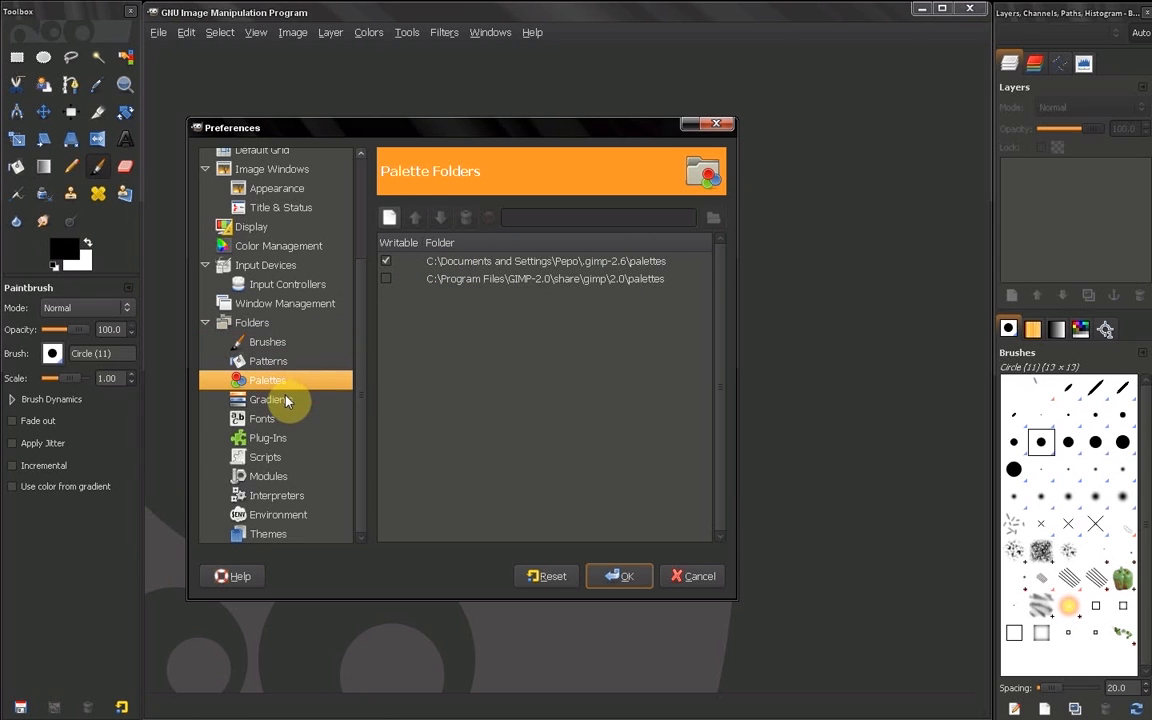
{"action": "mouse_move", "coordinate": [450, 267]}
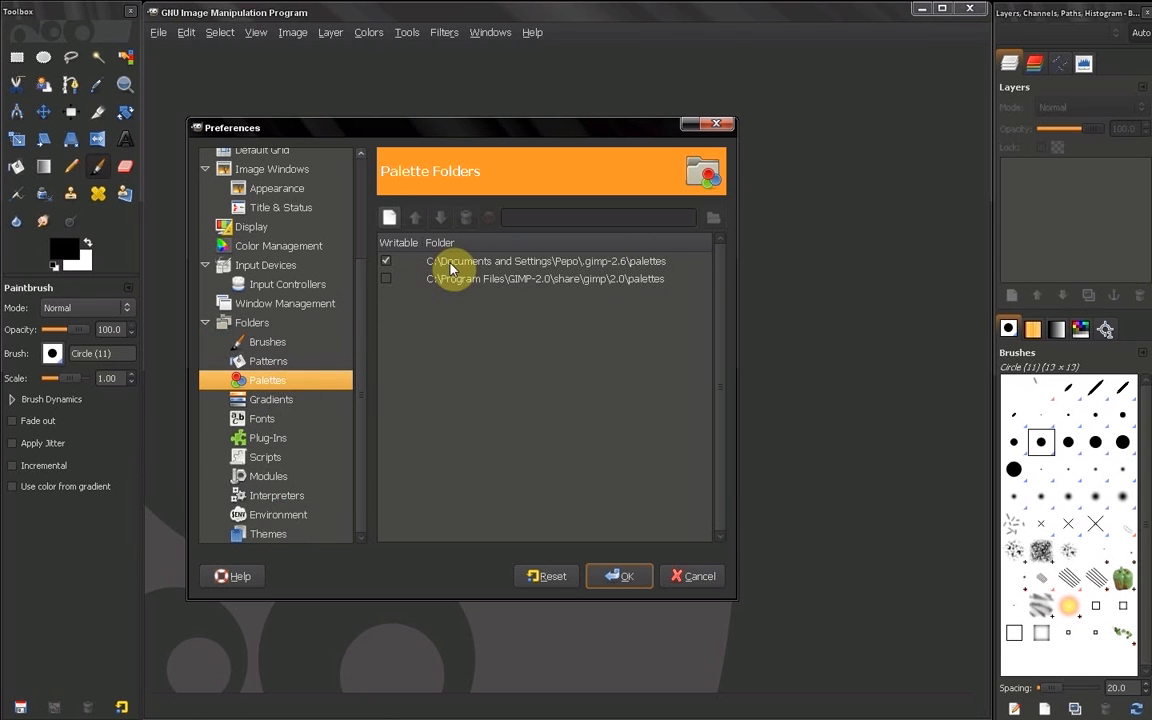
{"action": "mouse_move", "coordinate": [310, 404]}
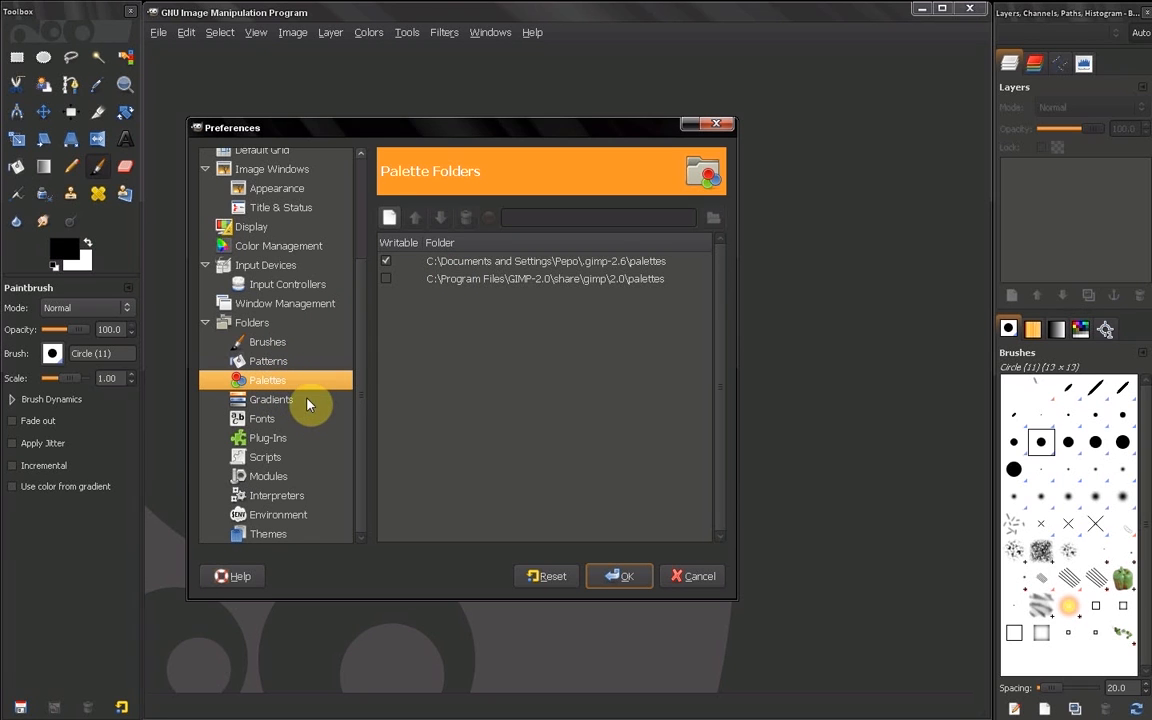
{"action": "mouse_move", "coordinate": [378, 338]}
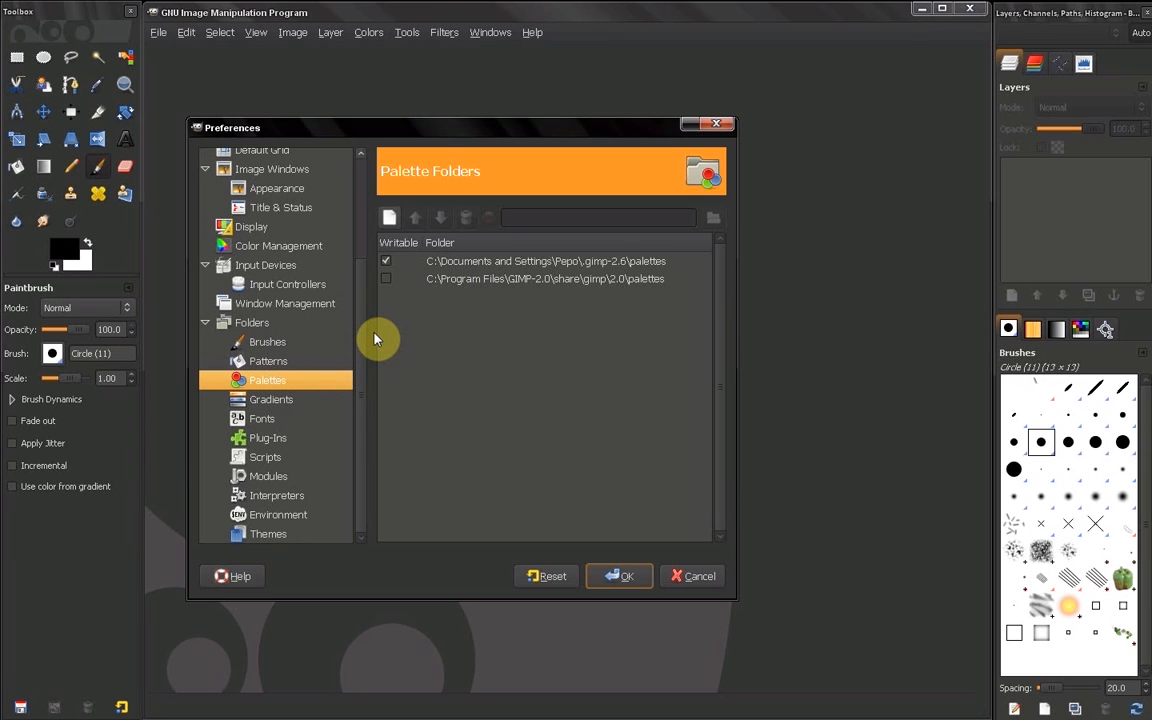
{"action": "left_click", "coordinate": [271, 399]}
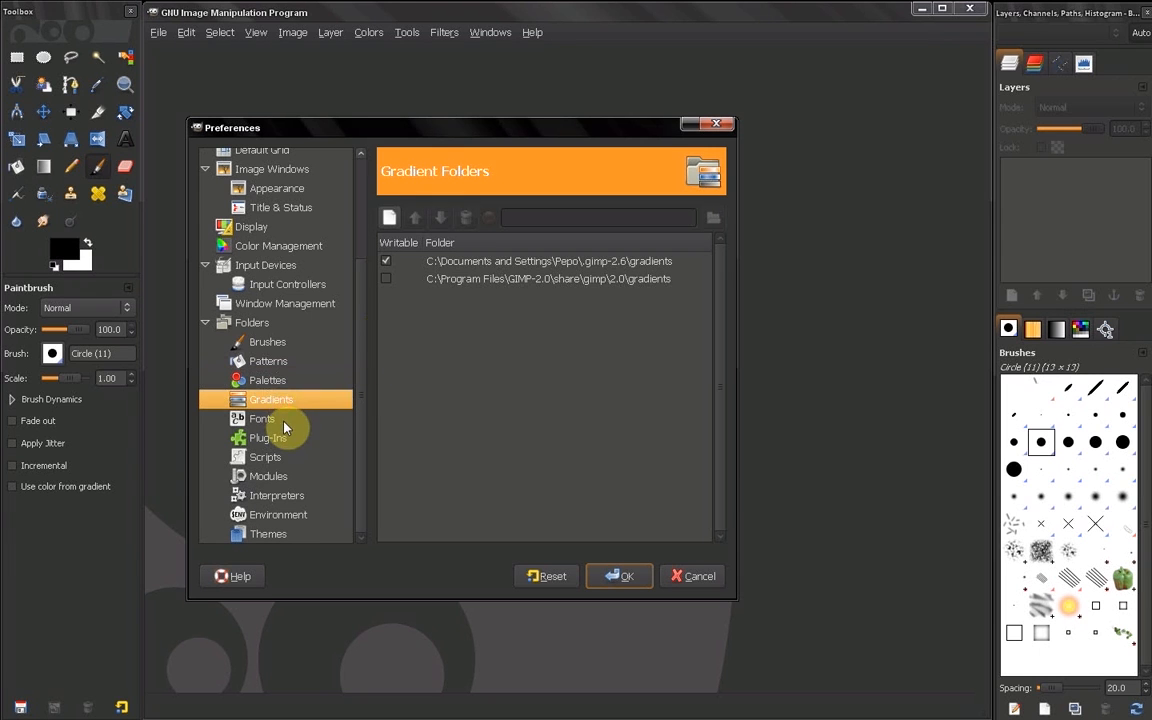
{"action": "left_click", "coordinate": [262, 418]}
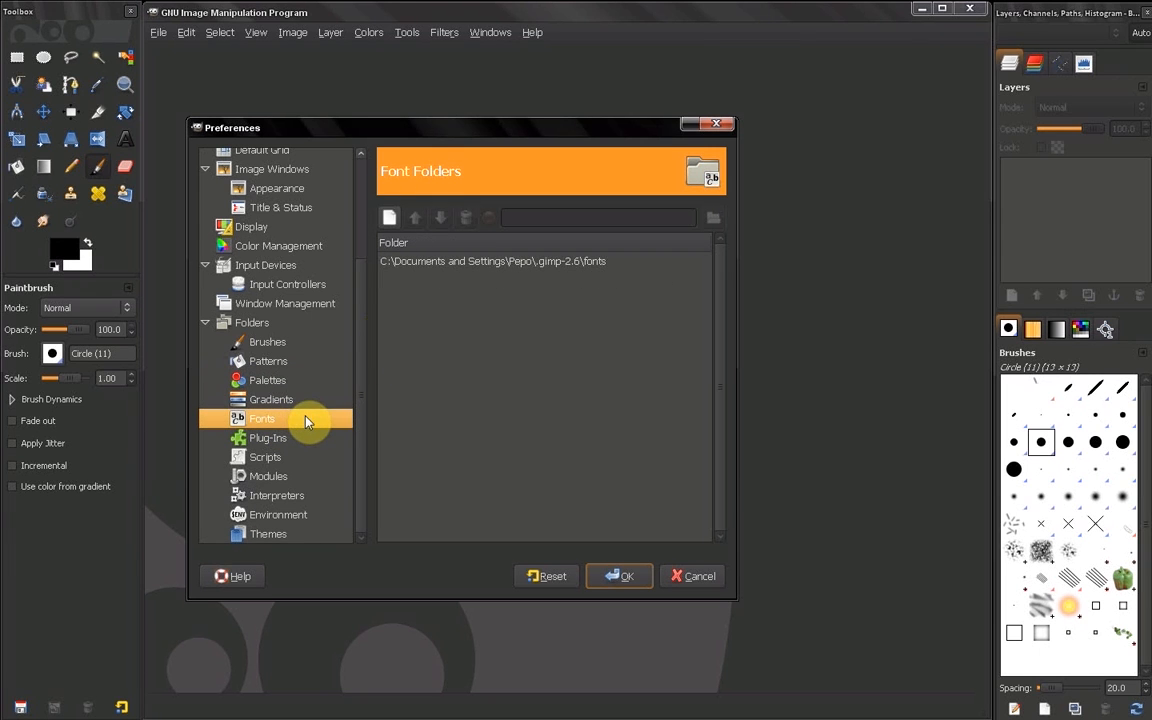
{"action": "mouse_move", "coordinate": [578, 277]}
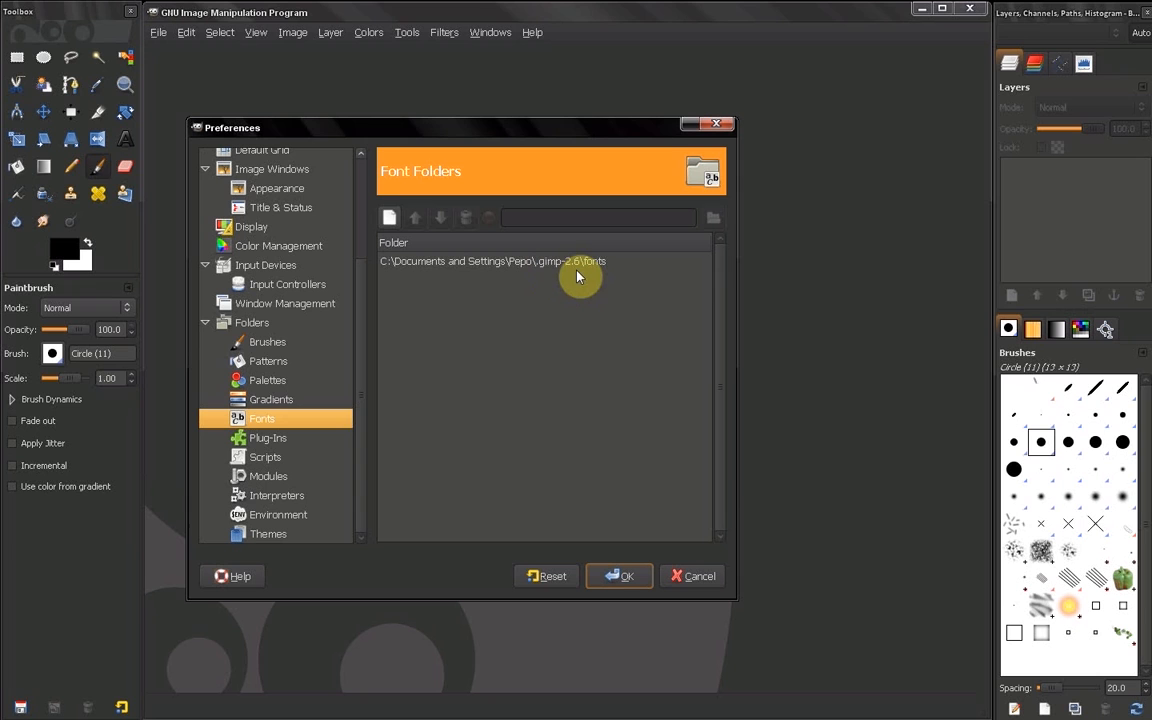
{"action": "mouse_move", "coordinate": [590, 275]}
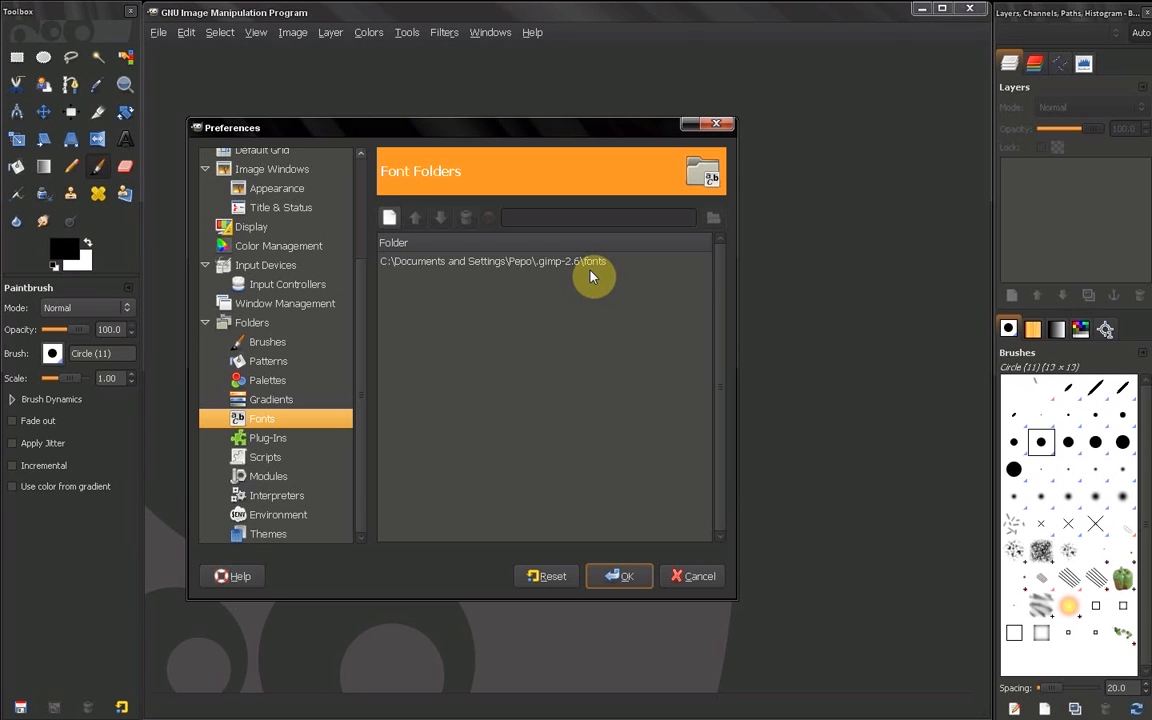
{"action": "mouse_move", "coordinate": [238, 428]}
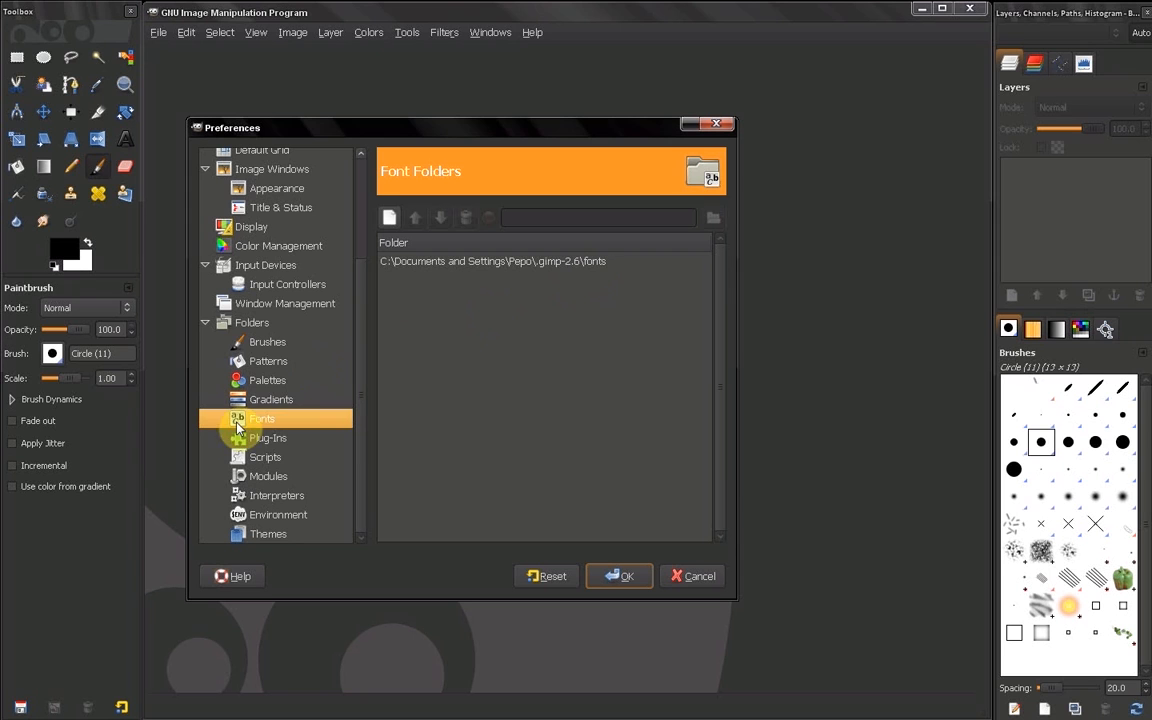
{"action": "mouse_move", "coordinate": [268, 438]}
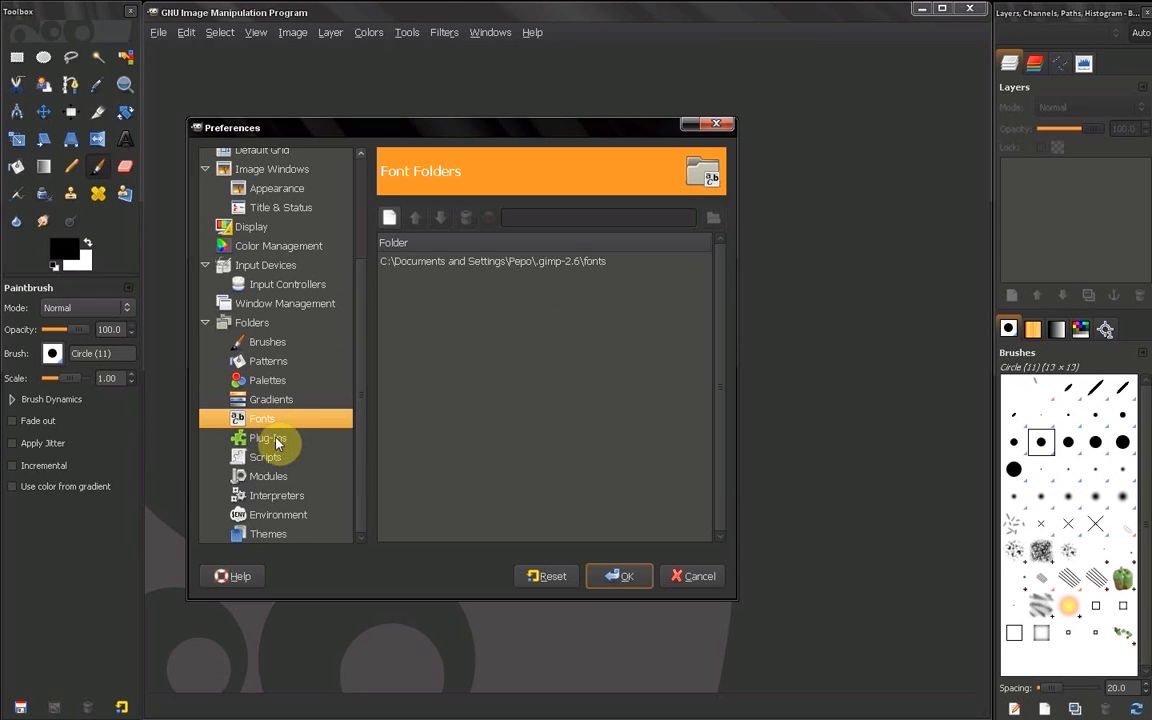
View the Plug-Ins folder page with user and Program Files plug-in paths
{"action": "left_click", "coordinate": [266, 438]}
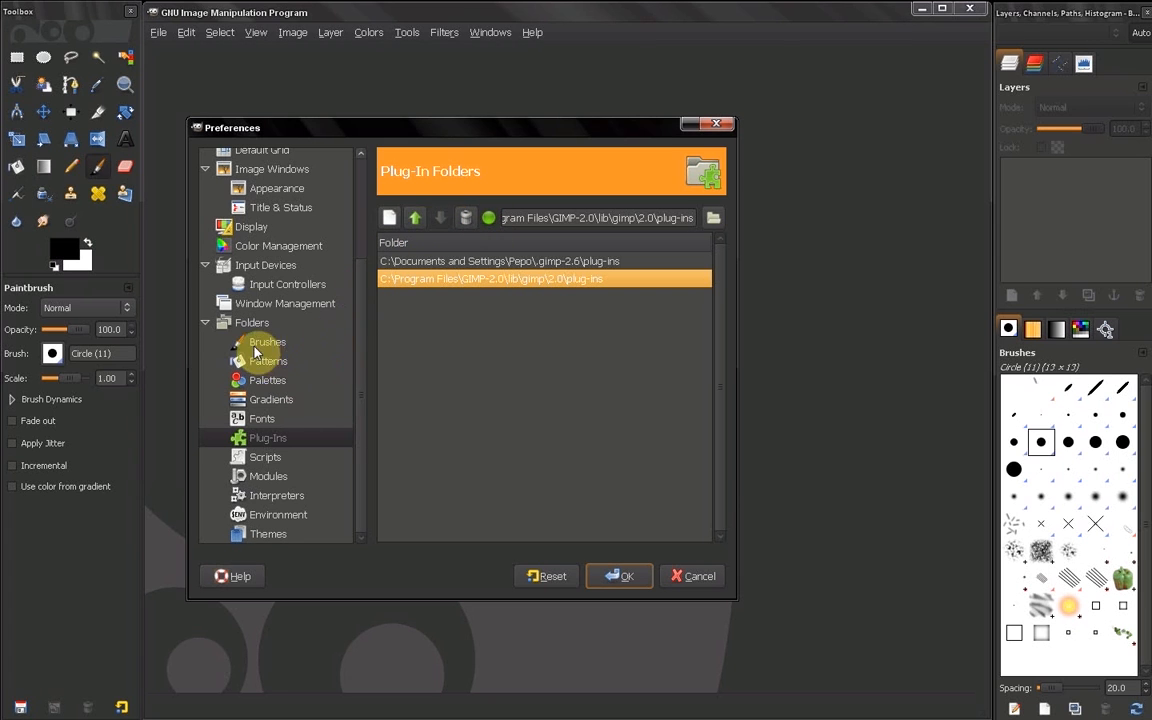
Return to the Brushes folder page to check where brushes load from
{"action": "left_click", "coordinate": [267, 341]}
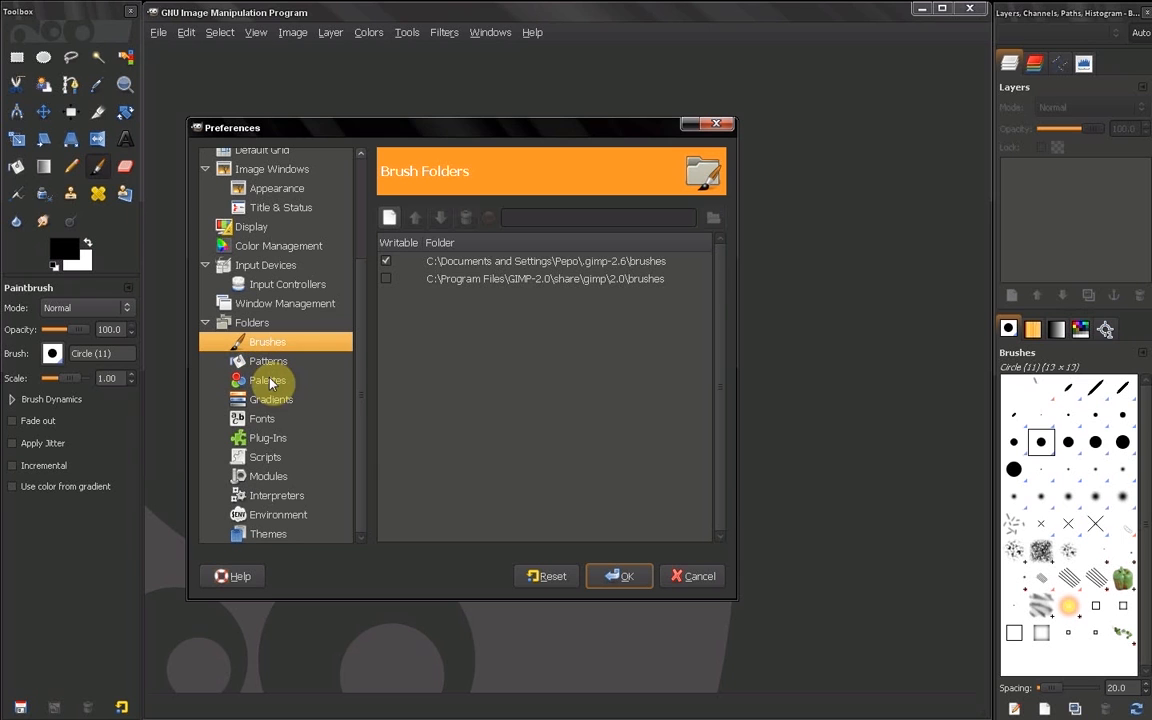
{"action": "mouse_move", "coordinate": [362, 383]}
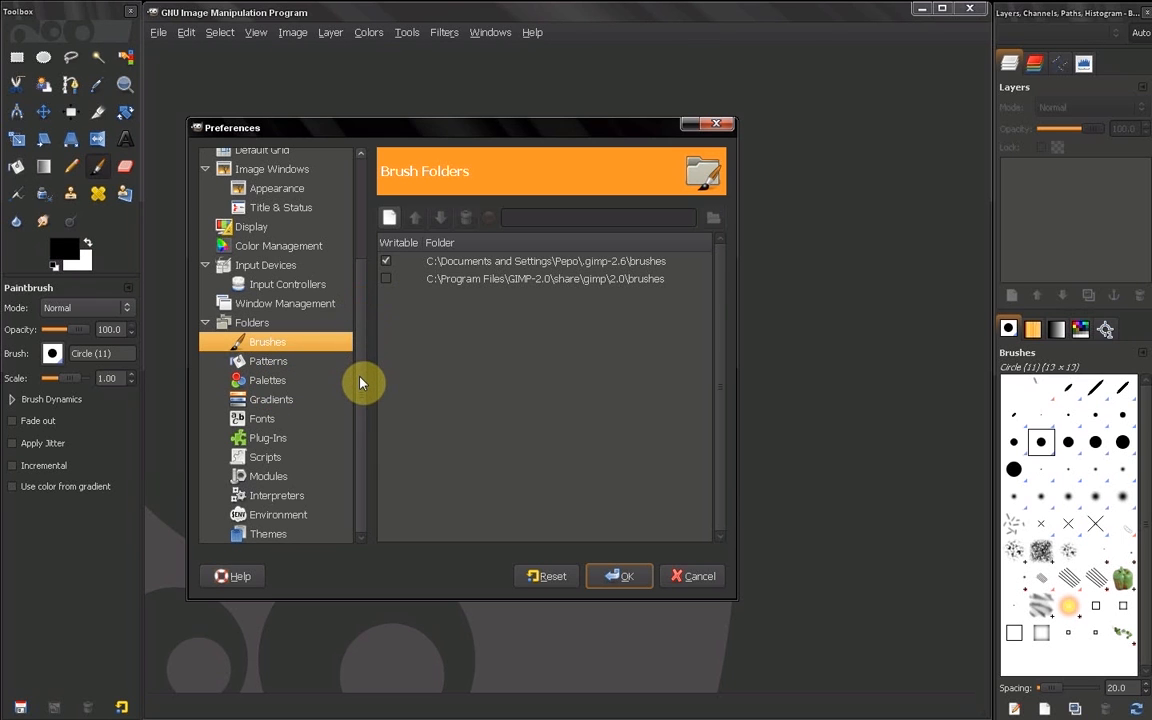
{"action": "mouse_move", "coordinate": [363, 331]}
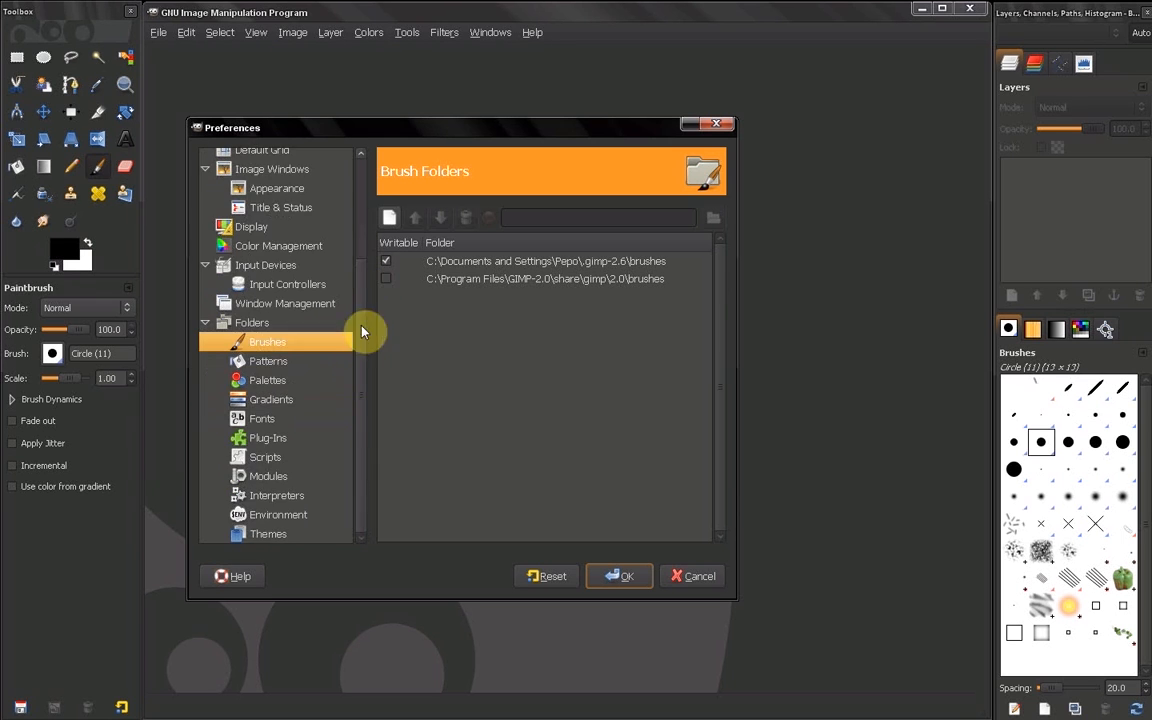
{"action": "mouse_move", "coordinate": [255, 357]}
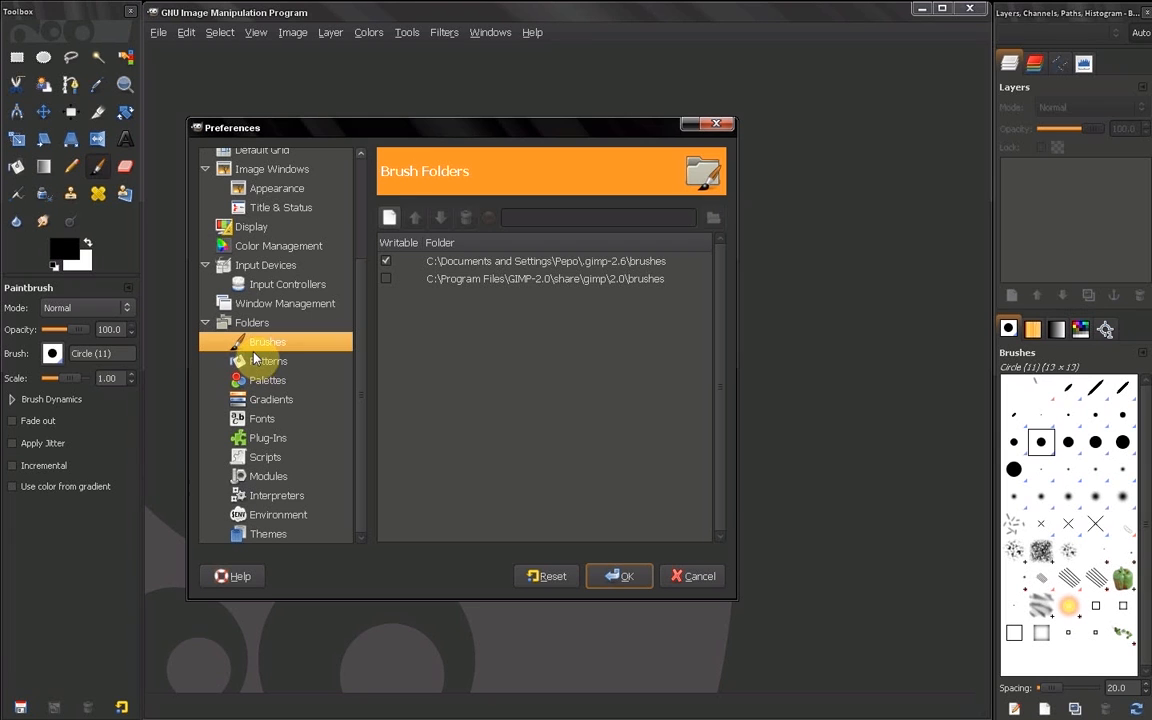
{"action": "mouse_move", "coordinate": [268, 378]}
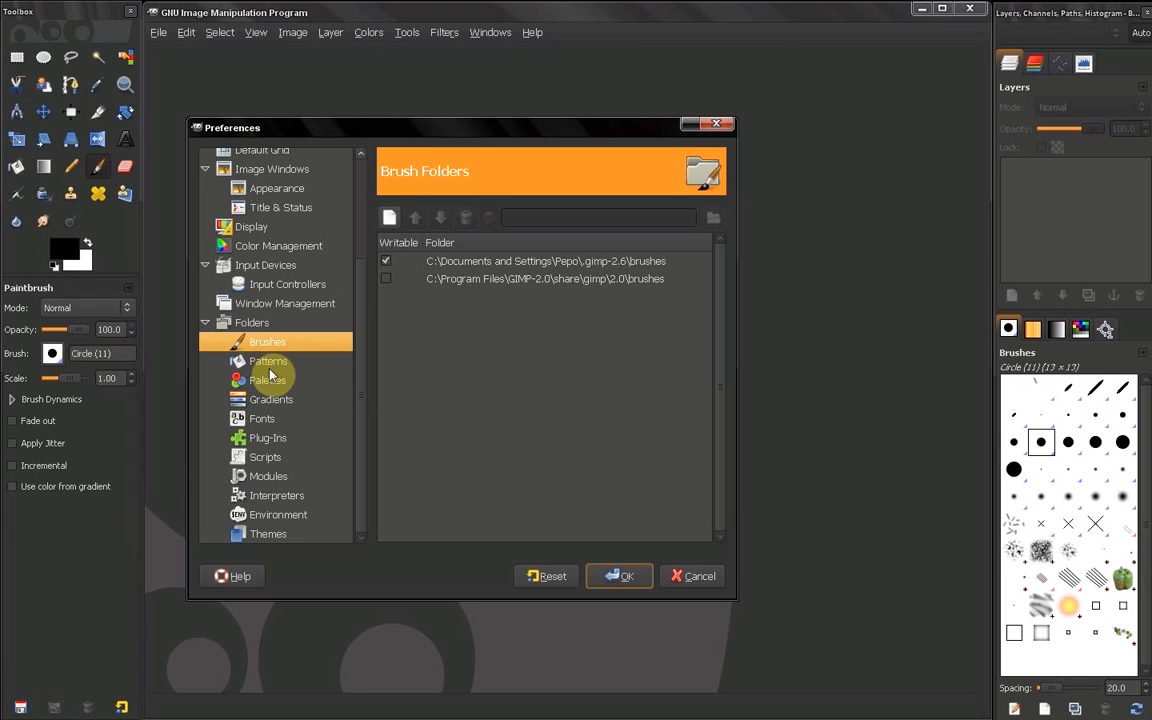
{"action": "mouse_move", "coordinate": [358, 406]}
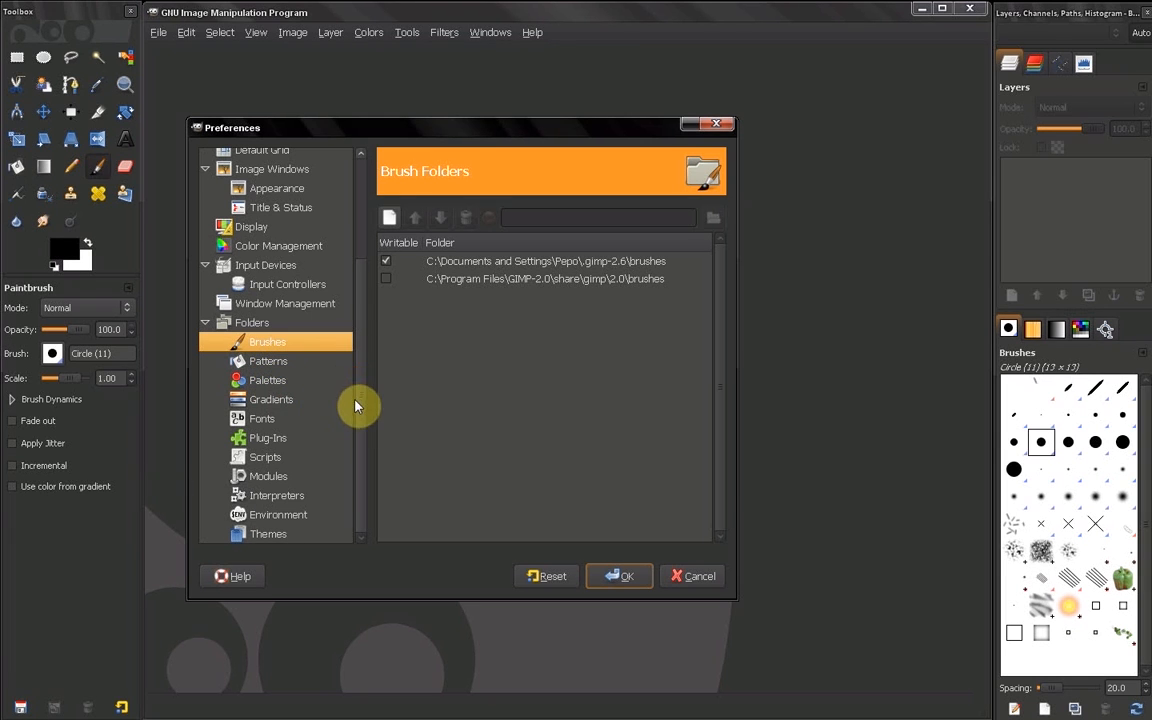
{"action": "mouse_move", "coordinate": [210, 322]}
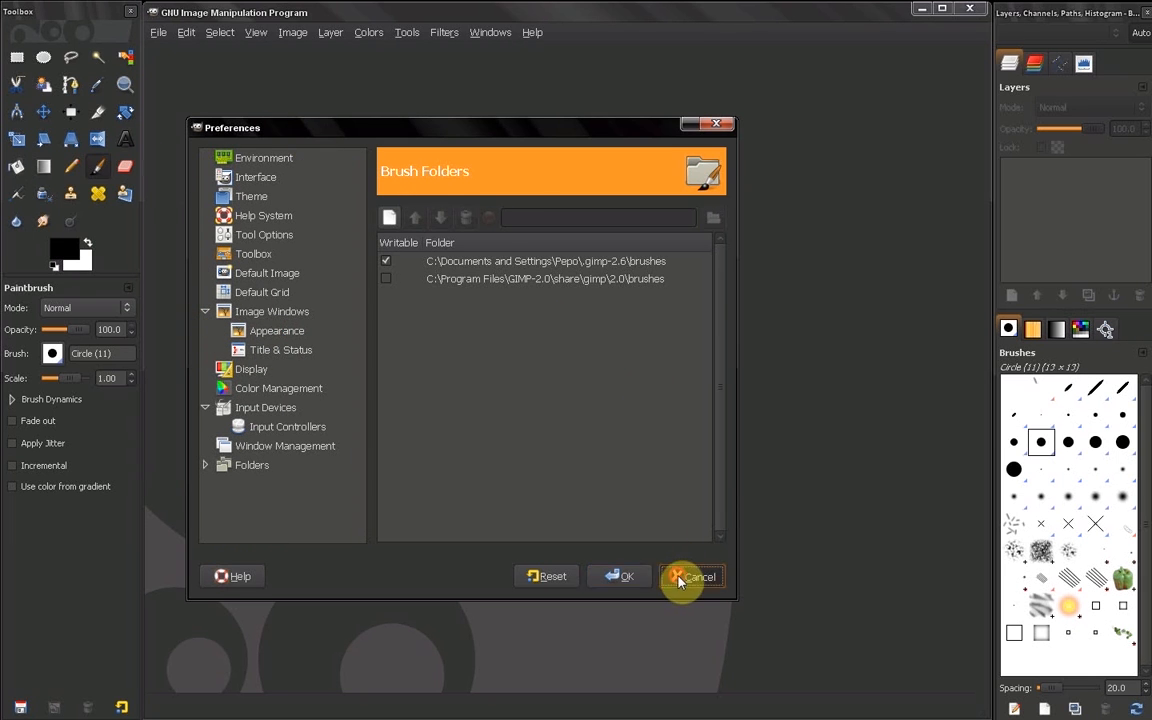
Cancel Preferences without keeping any changes
{"action": "left_click", "coordinate": [697, 576]}
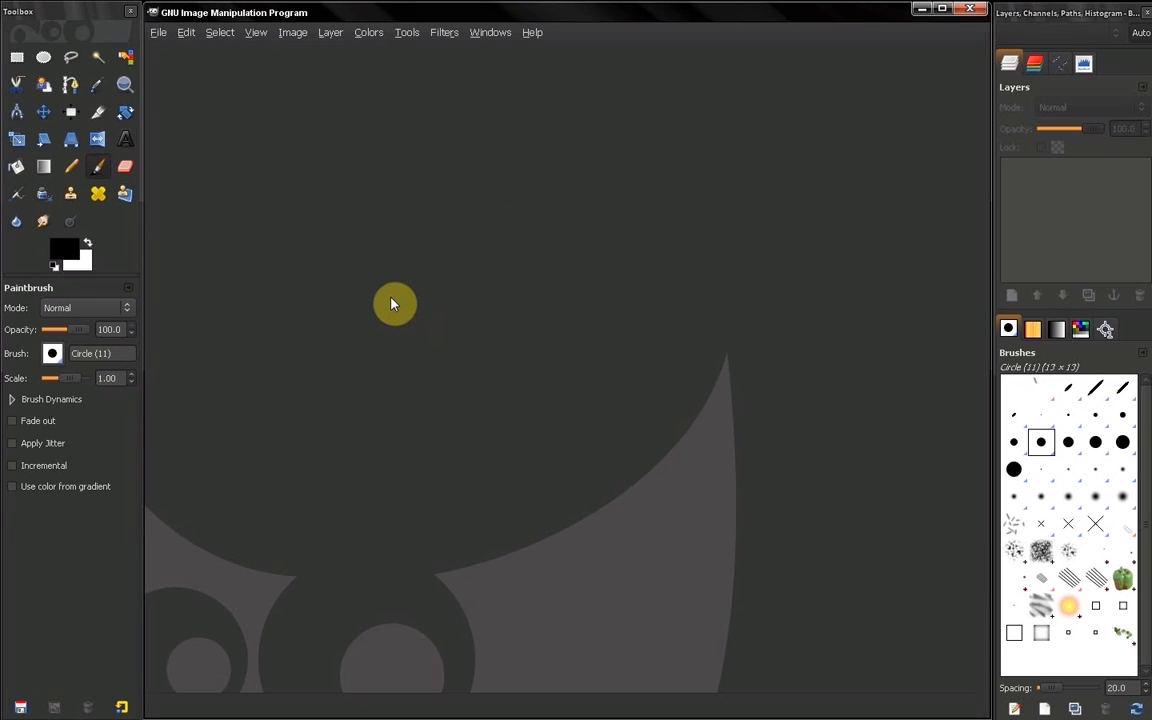
{"action": "mouse_move", "coordinate": [393, 303]}
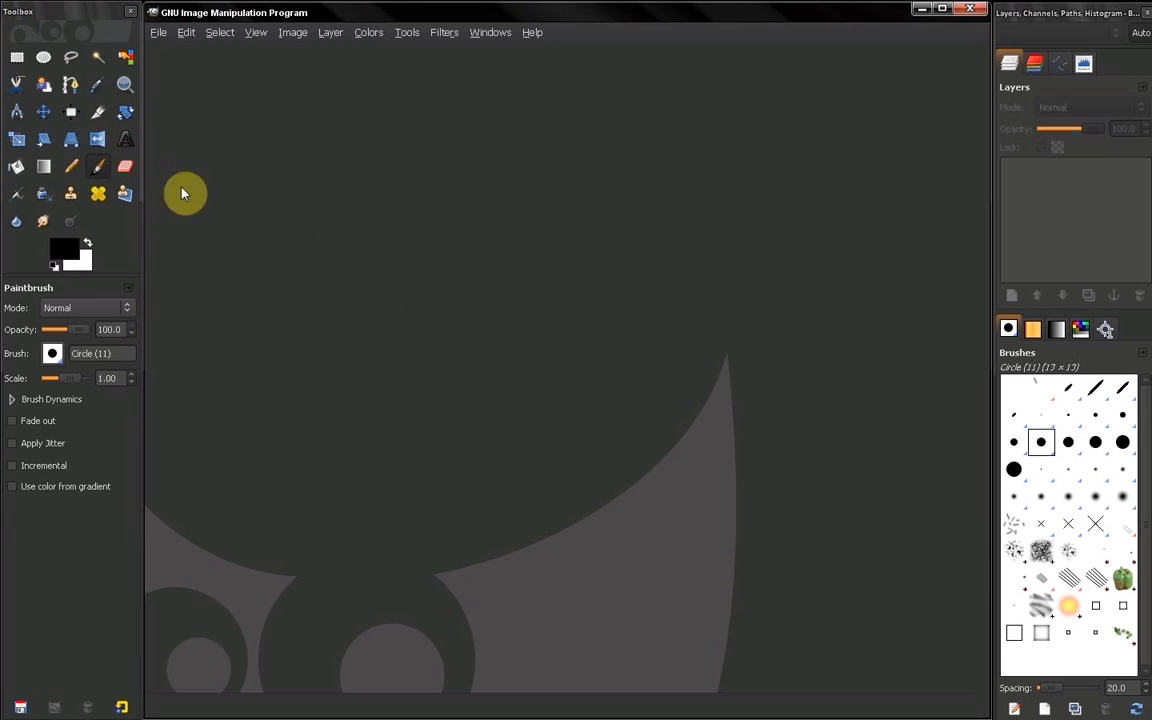
{"action": "mouse_move", "coordinate": [305, 317]}
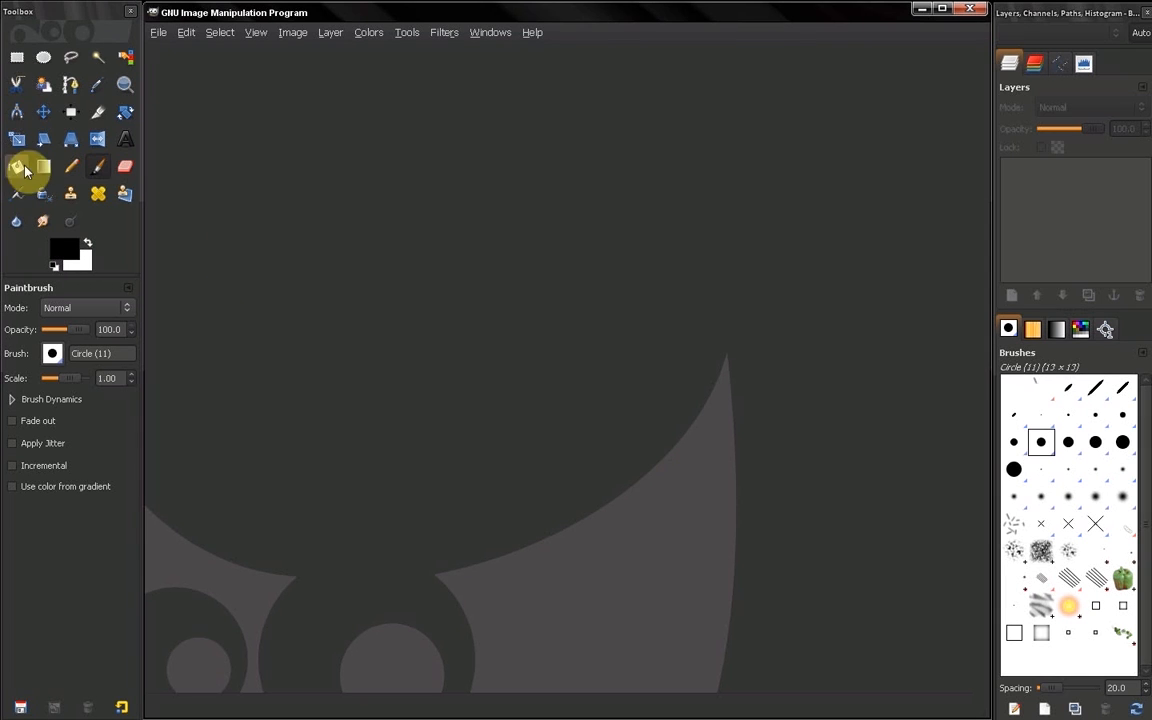
{"action": "mouse_move", "coordinate": [140, 287]}
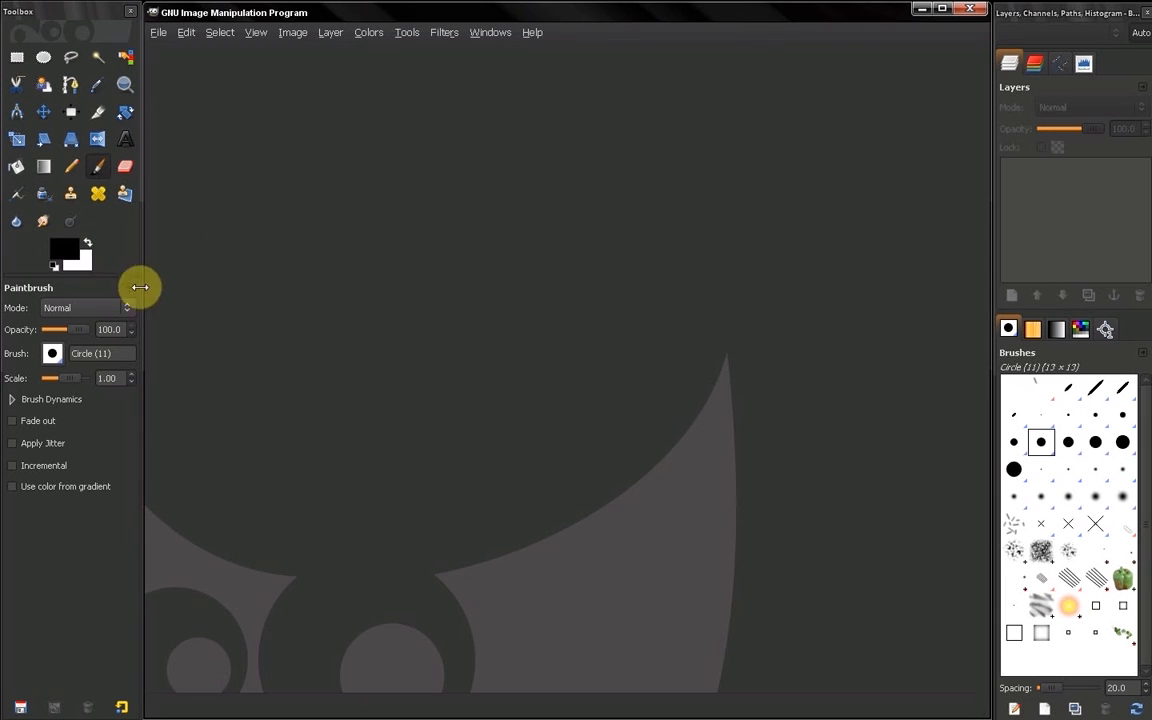
{"action": "mouse_move", "coordinate": [128, 290]}
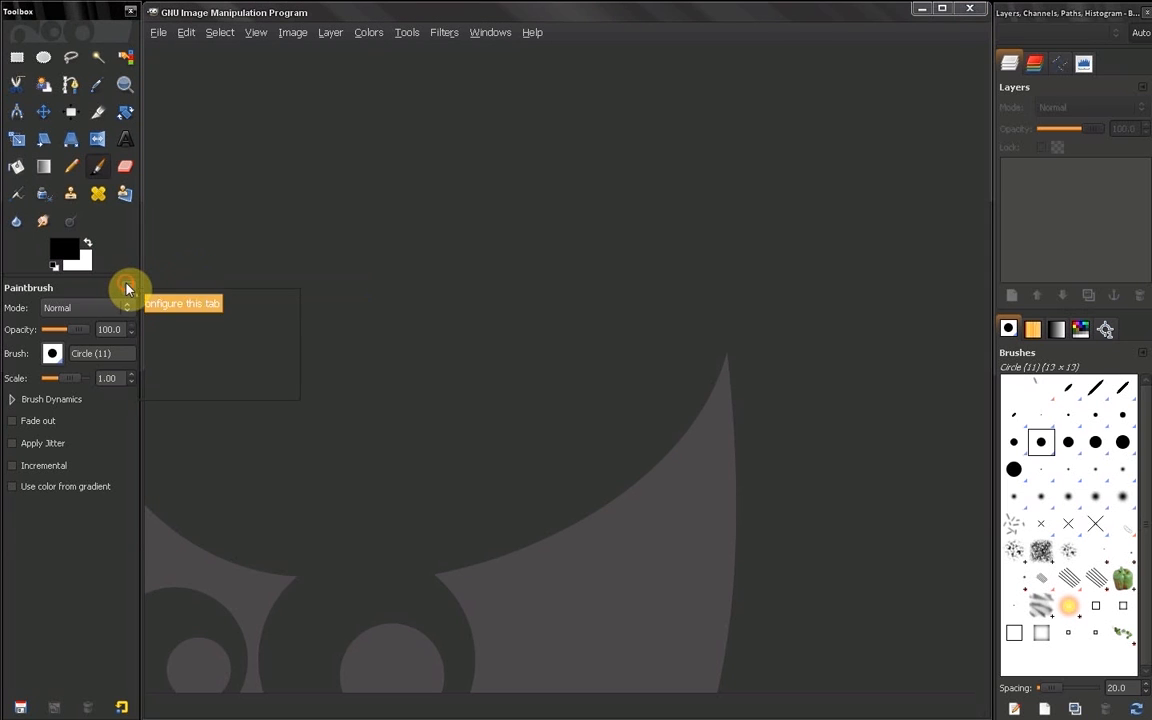
{"action": "mouse_move", "coordinate": [197, 258]}
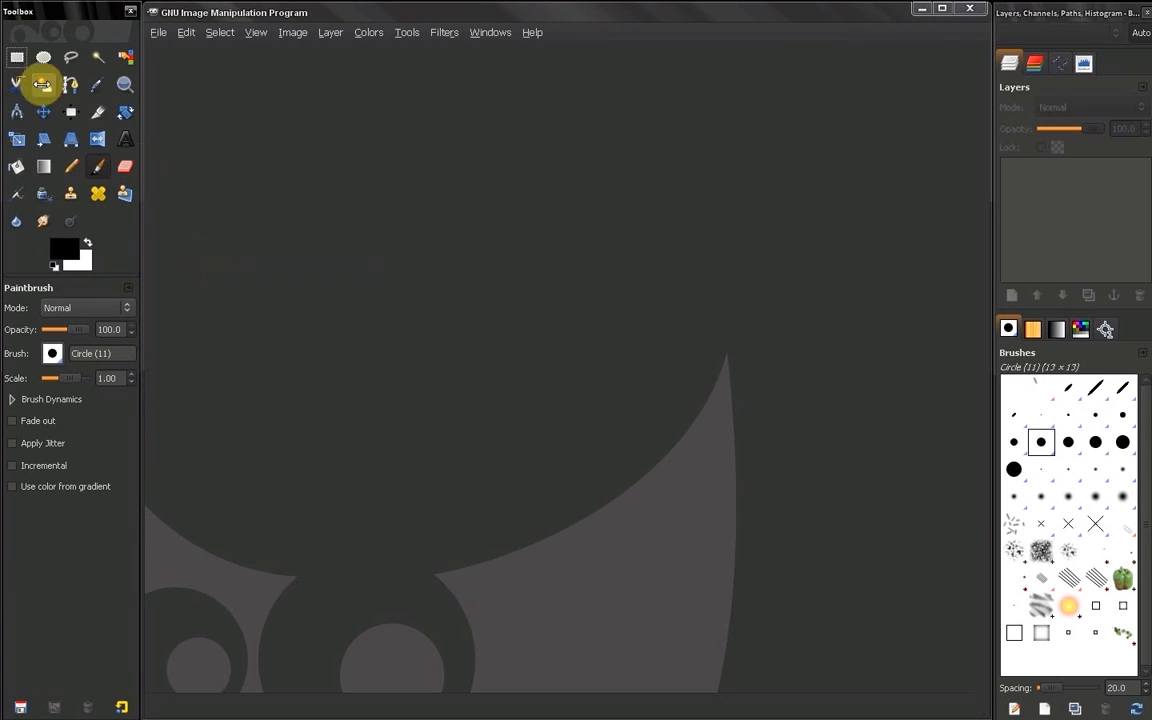
{"action": "mouse_move", "coordinate": [43, 60]}
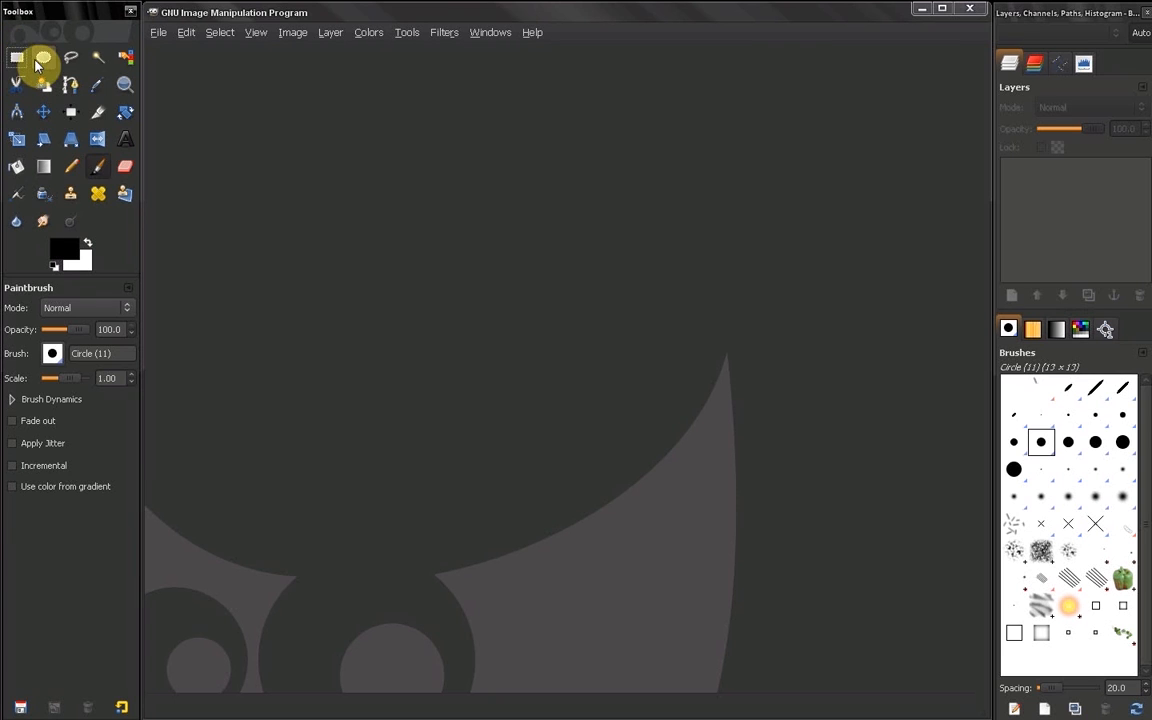
{"action": "mouse_move", "coordinate": [57, 165]}
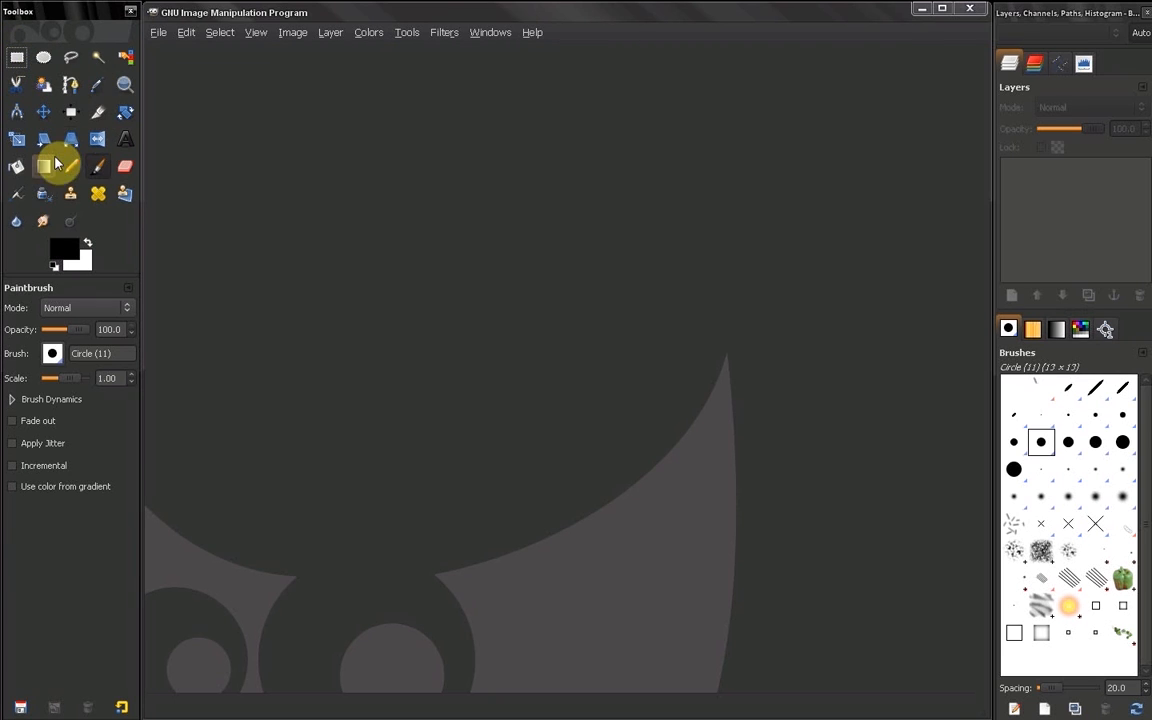
{"action": "mouse_move", "coordinate": [44, 167]}
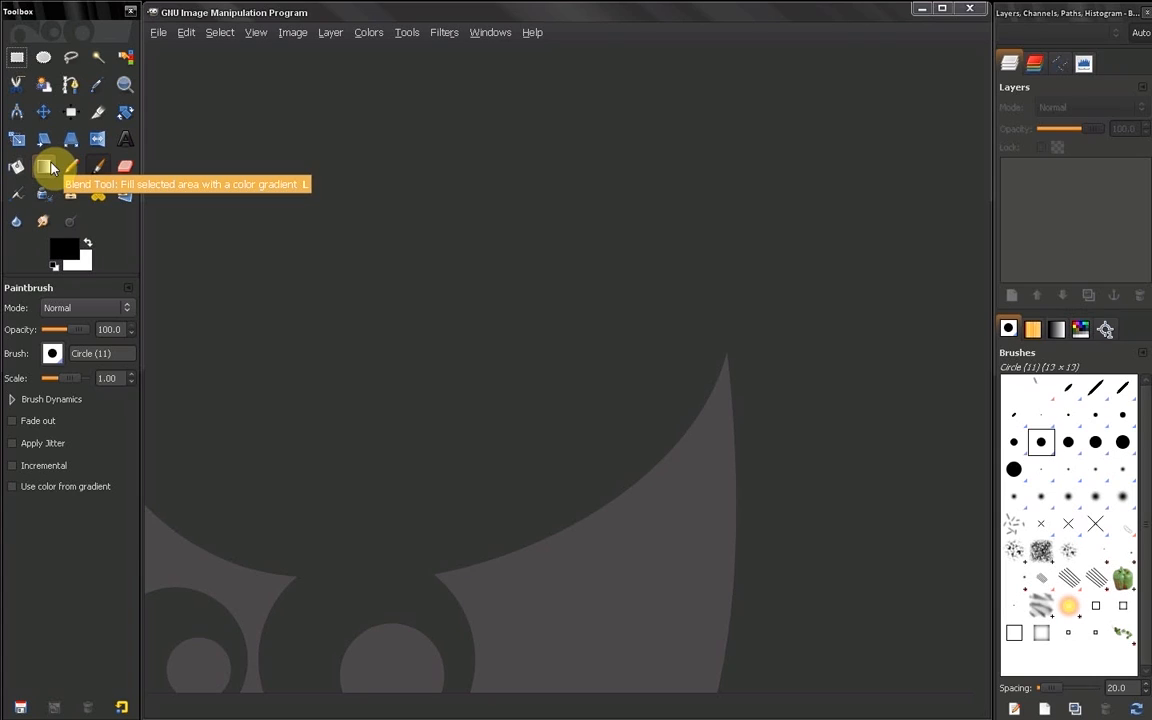